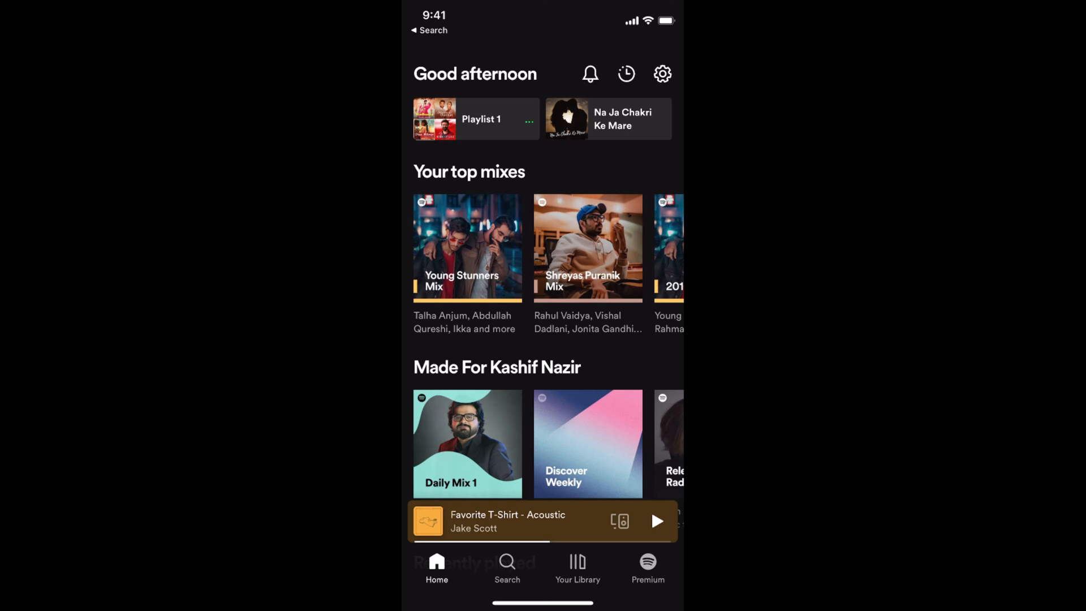
Open Spotify's Settings from the Home screen gear and browse the list.
click(661, 74)
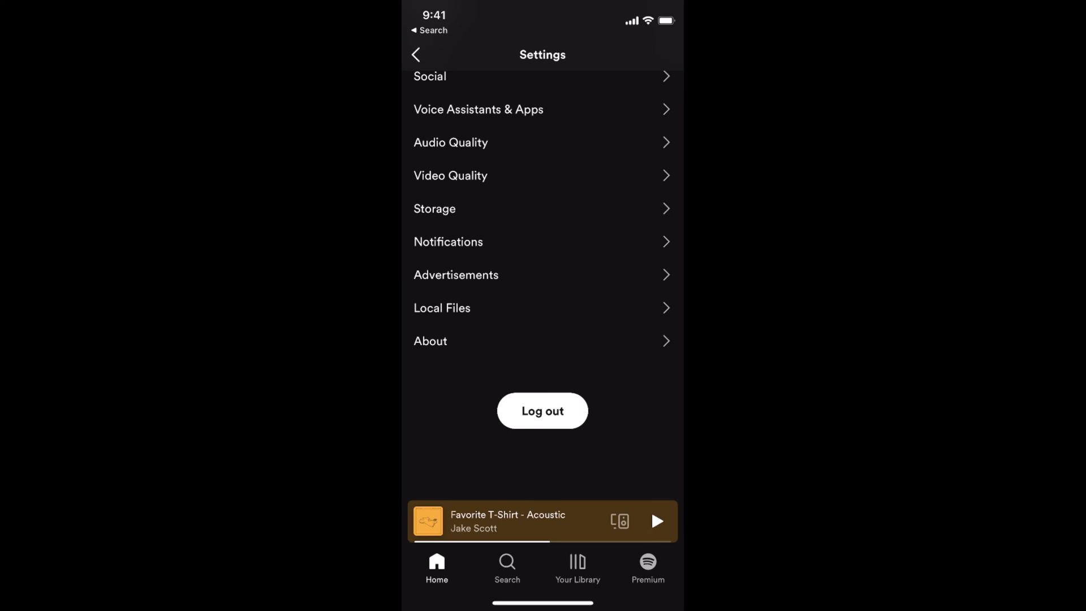
scroll(up, 3)
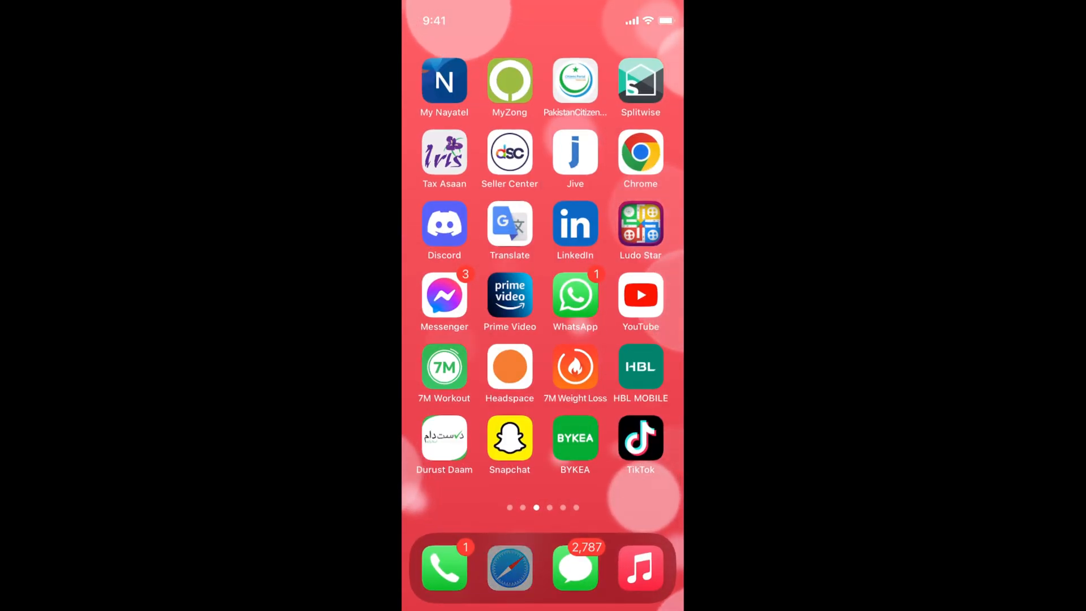
Launch Safari and go to m.spotify.com.
click(509, 567)
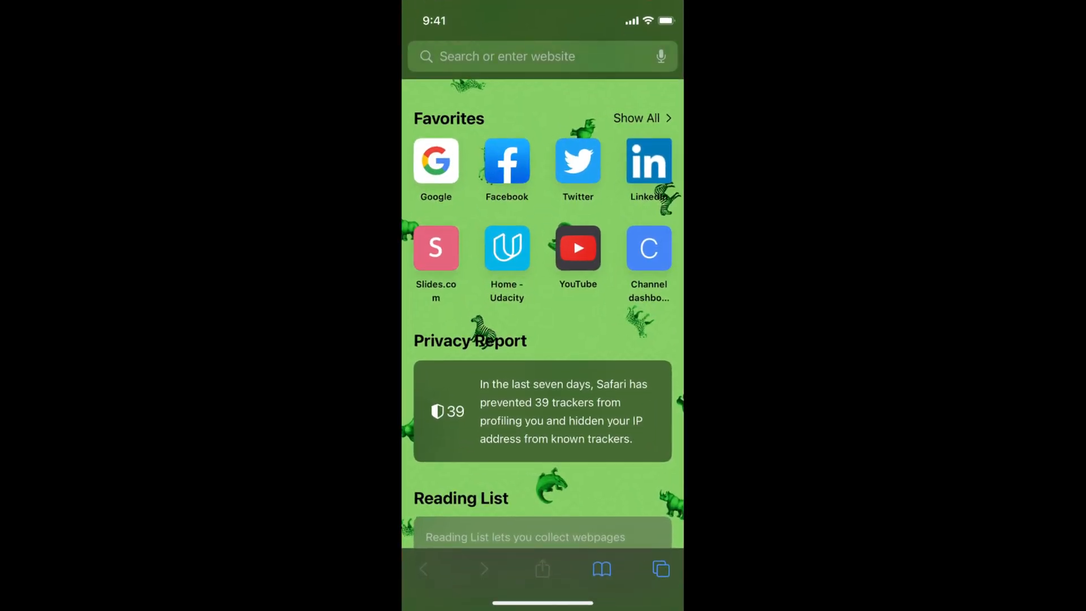
click(516, 56)
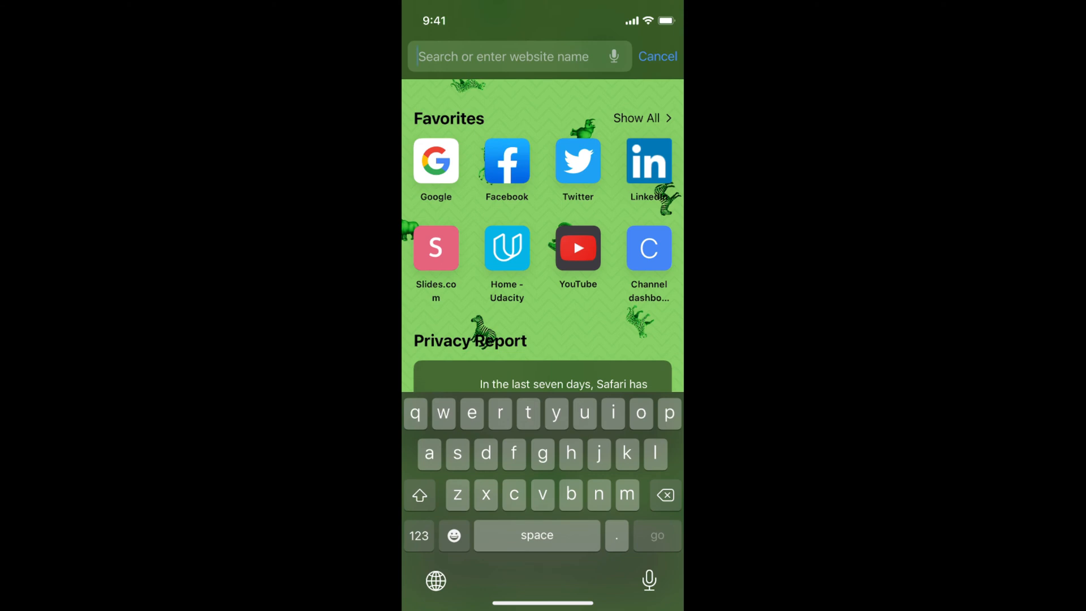
text(m.spotify.com)
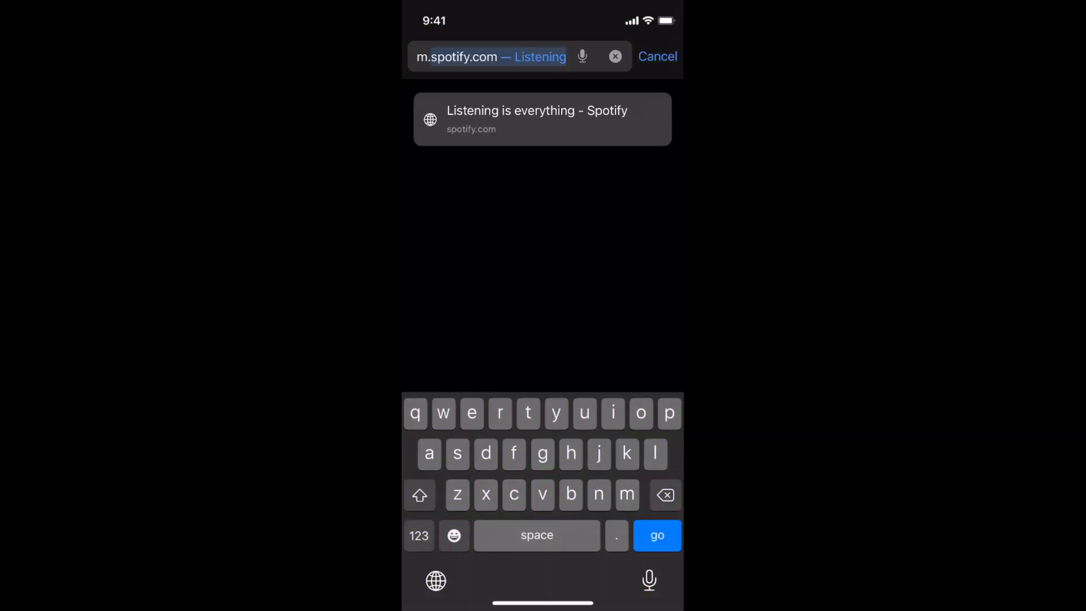
click(456, 453)
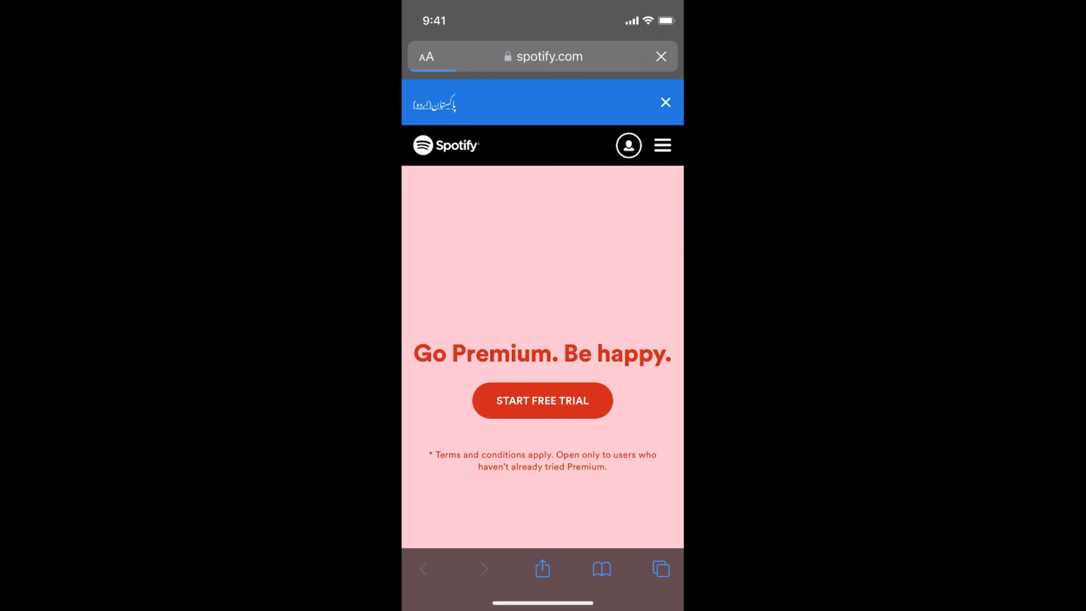
Use the spotify.com hamburger menu to reach the Account page.
click(660, 56)
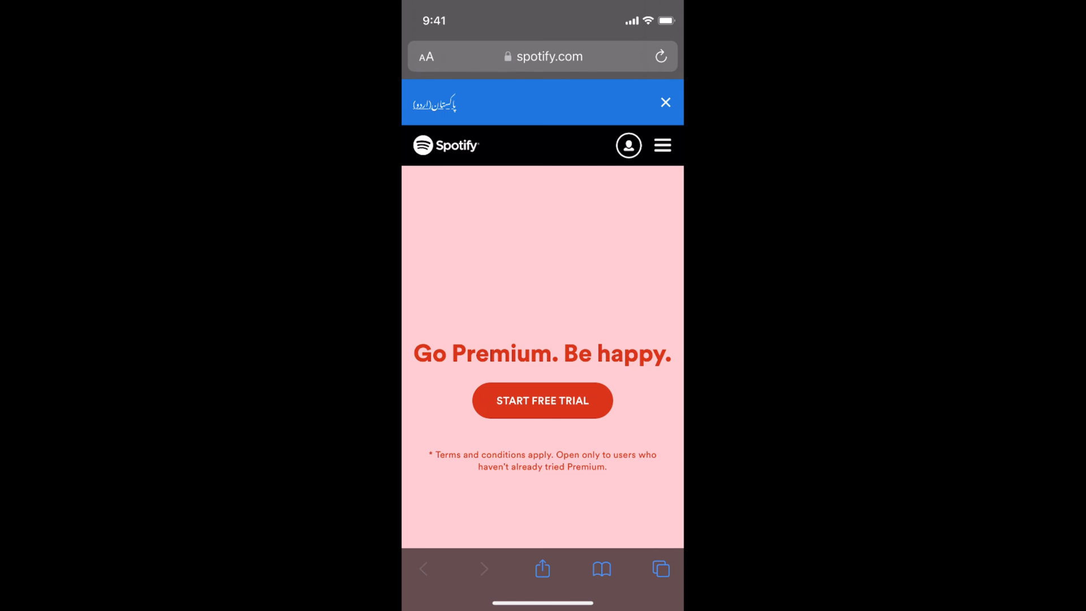
click(661, 145)
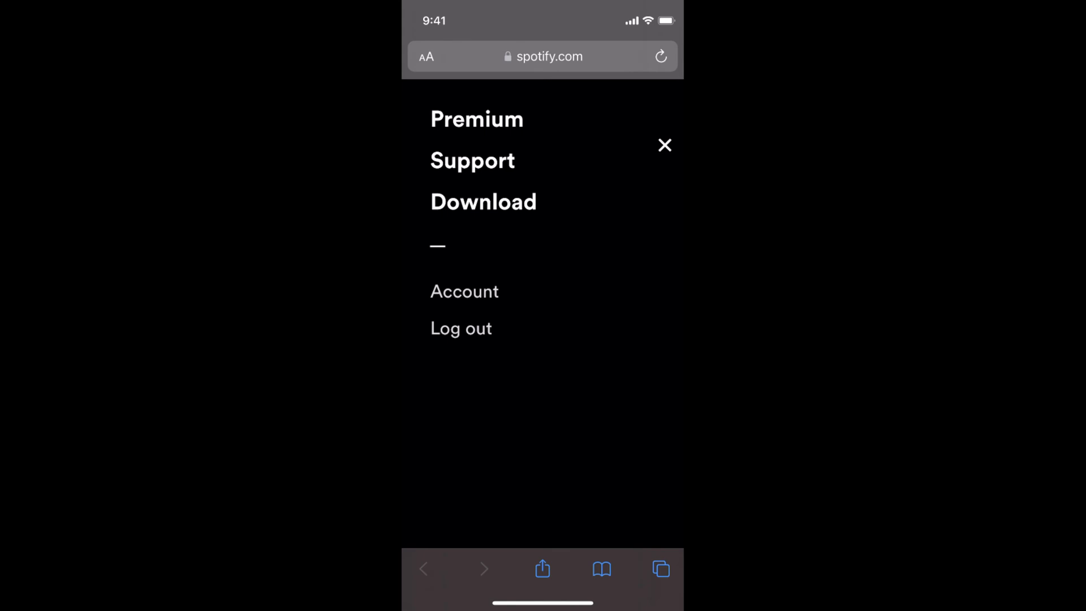
click(464, 290)
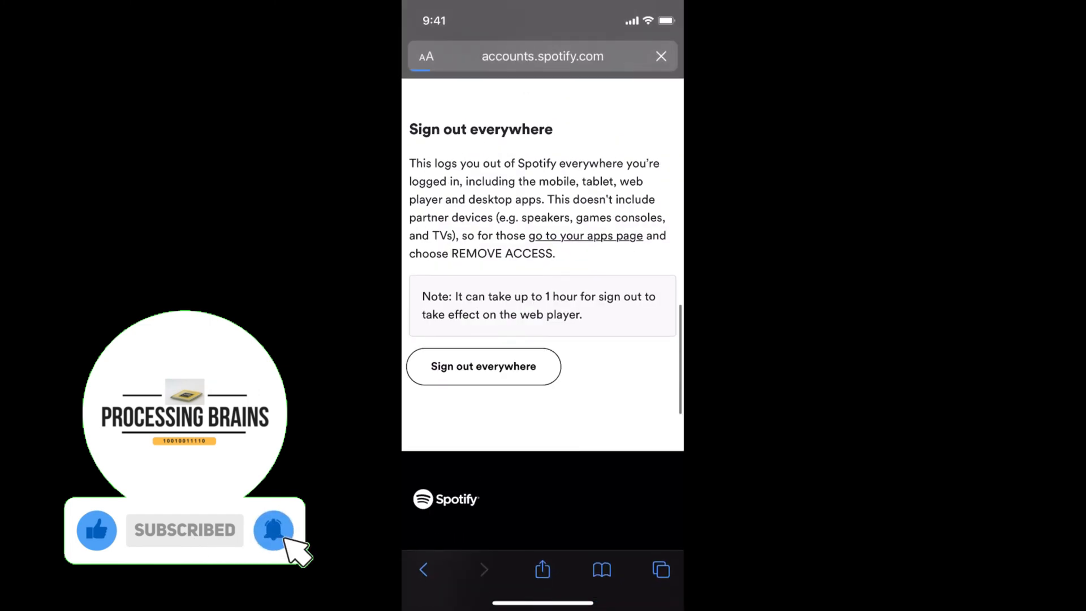
Choose Sign out everywhere, then scroll the home page down to the footer.
click(482, 366)
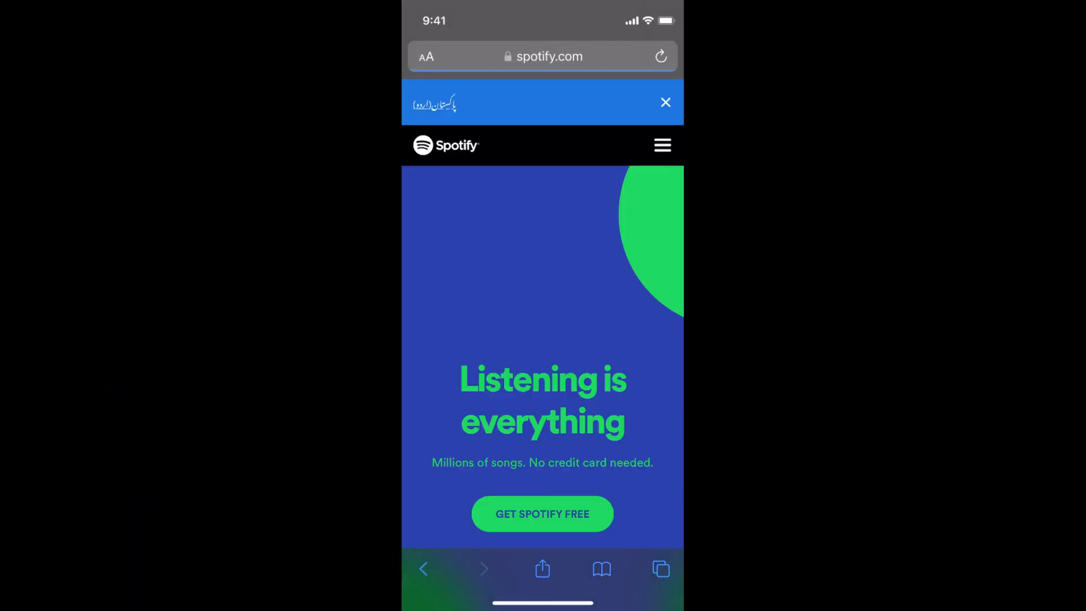
scroll(down, 3)
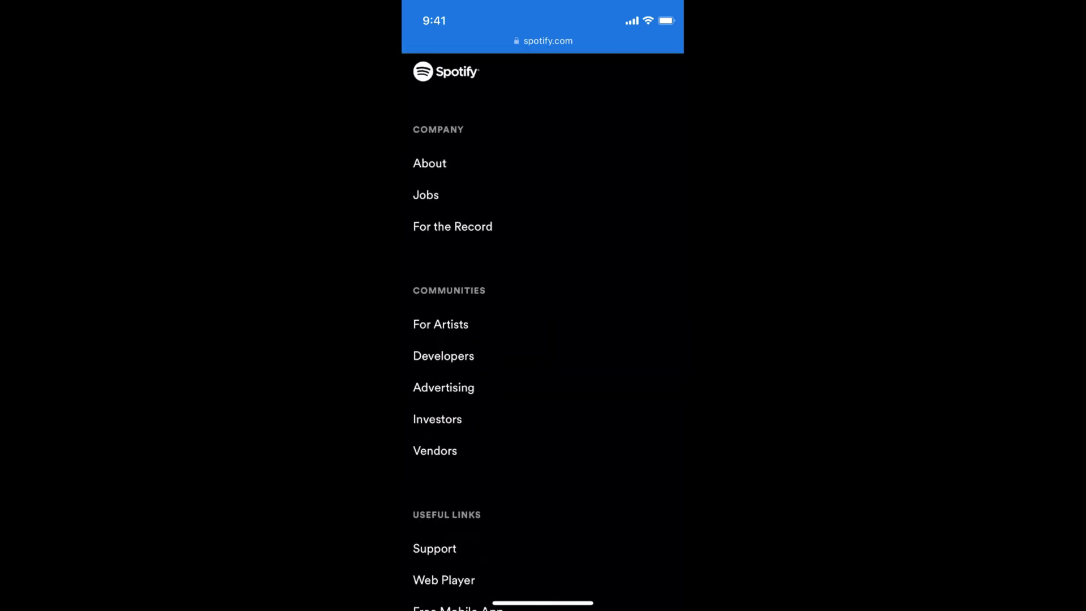